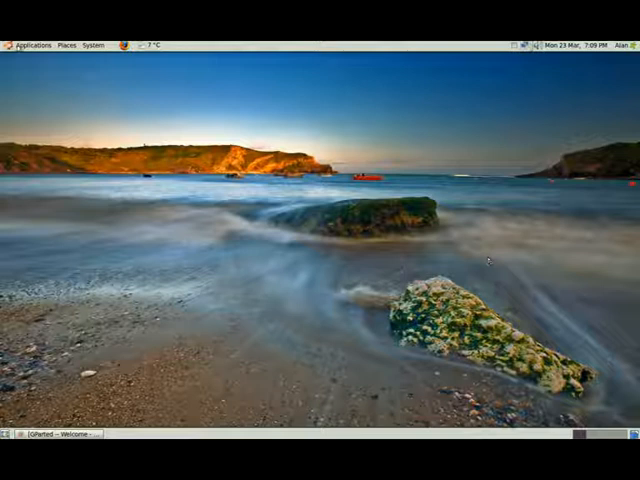
- Launch a Terminal window from Applications > Accessories
click(32, 44)
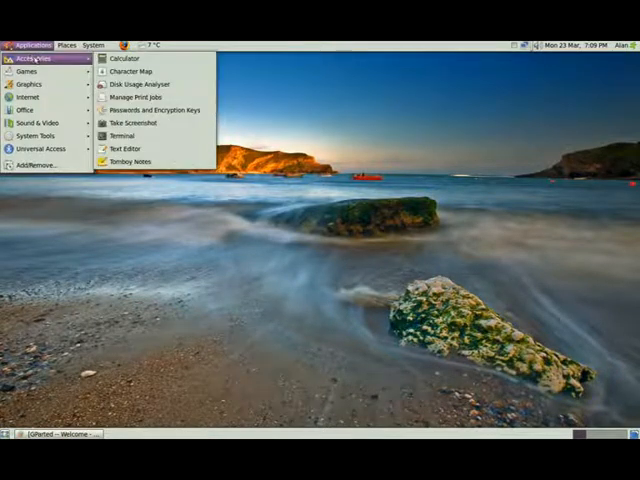
click(124, 136)
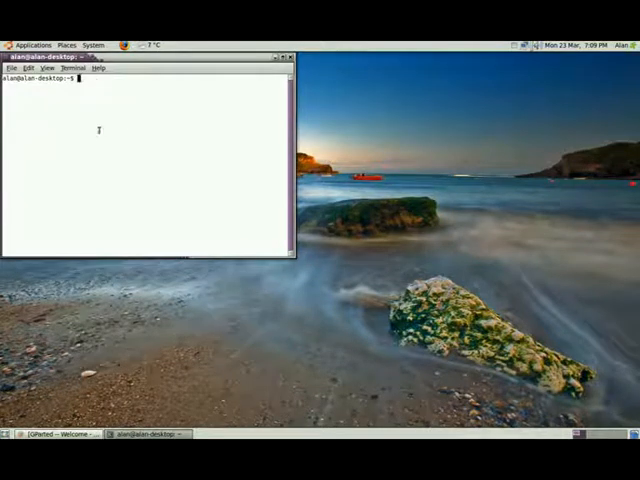
- Enter the command sudo apt-get install gparted at the shell prompt
text(su)
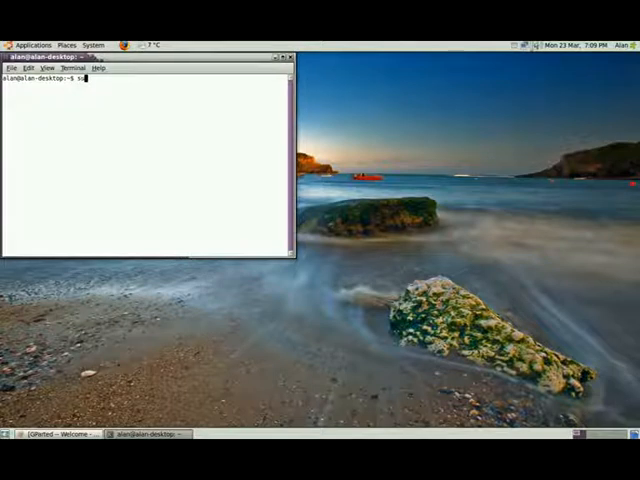
text(do)
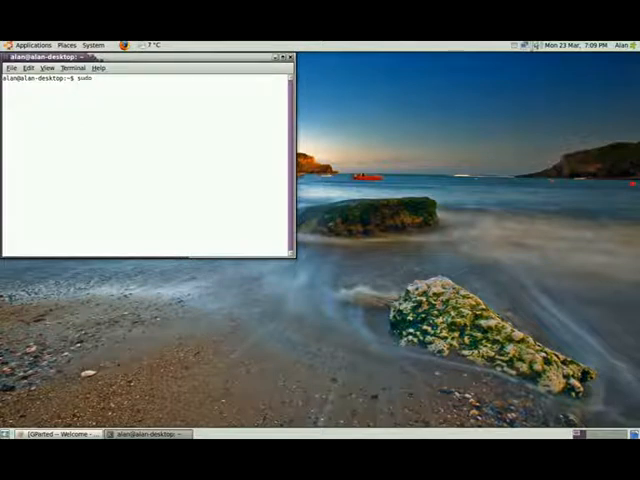
text(apt)
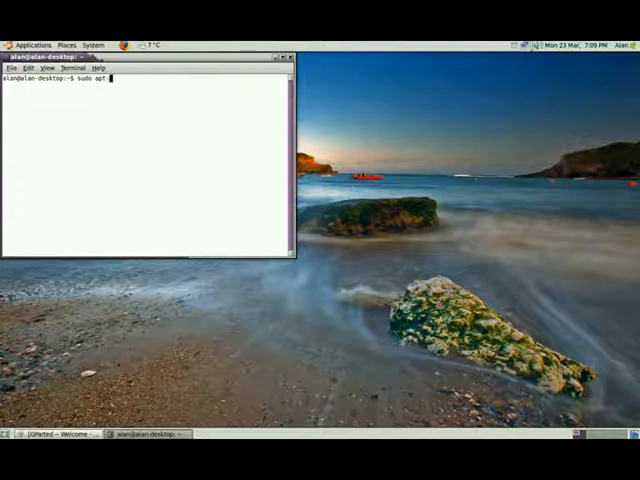
text(-get)
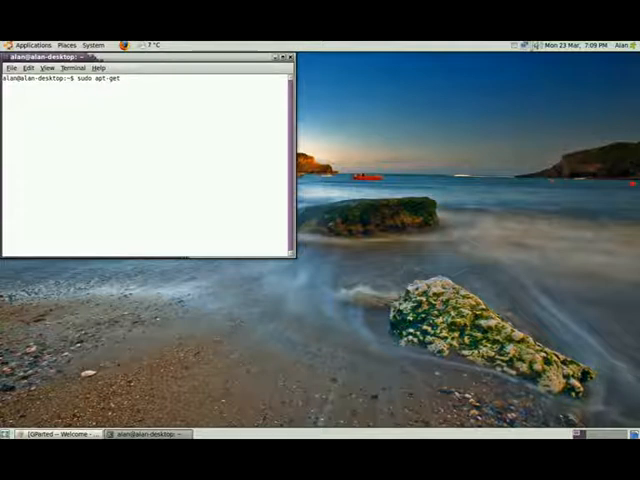
text(install)
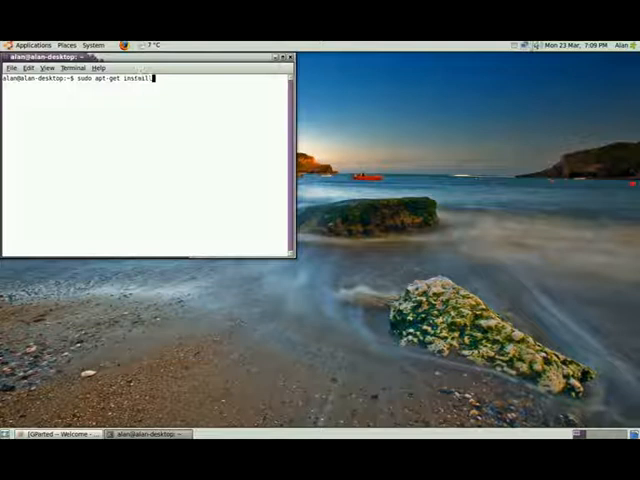
text(gpg)
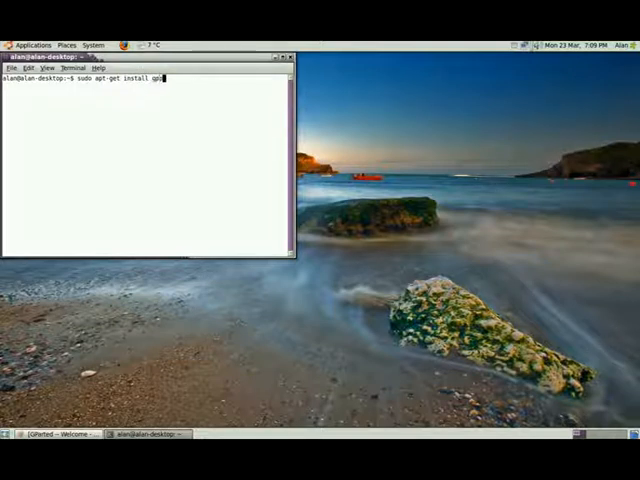
text(parted)
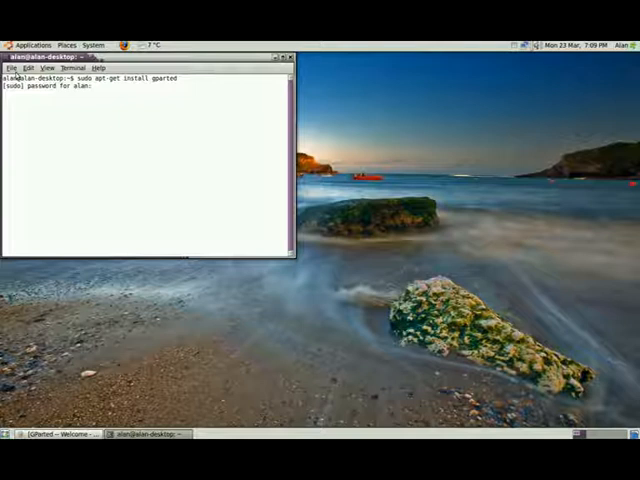
- Submit the sudo password, let gparted install, then close the terminal
key(Return)
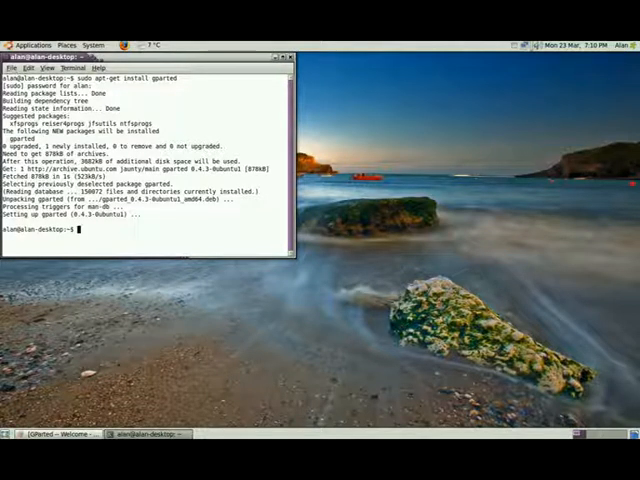
click(284, 56)
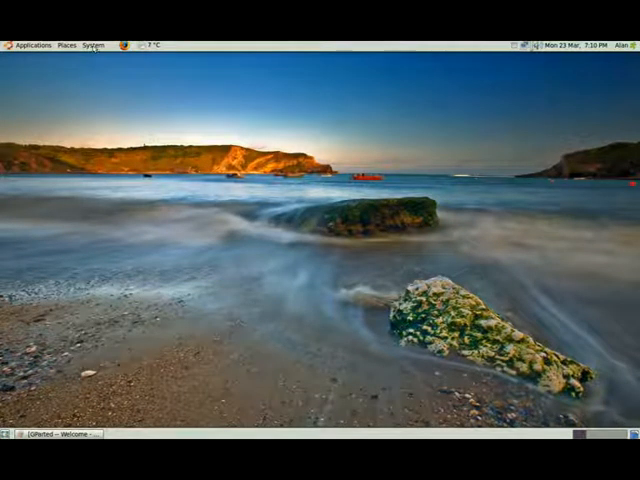
- Start Partition Editor from System > Administration and authenticate with the admin password
click(92, 44)
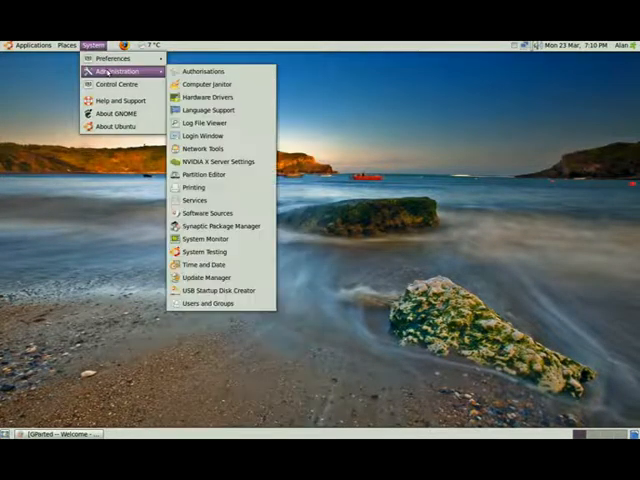
mouse_move(204, 122)
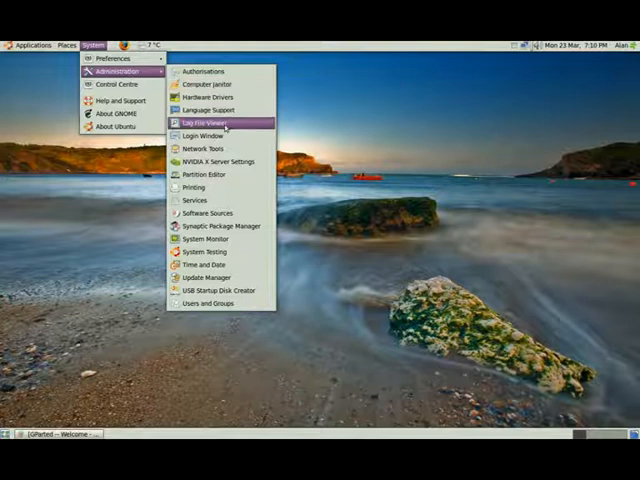
mouse_move(222, 176)
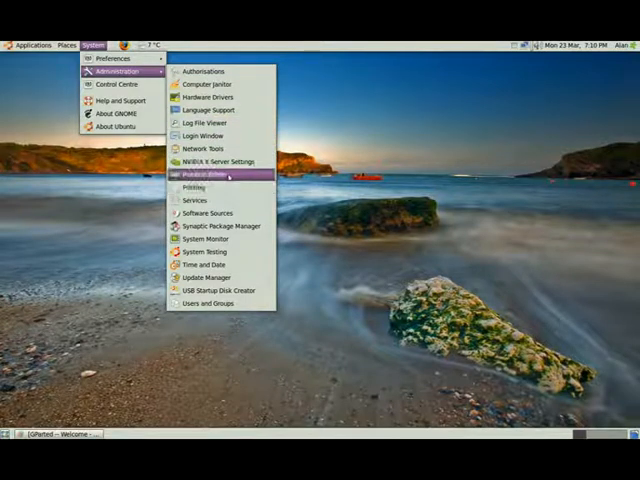
click(208, 176)
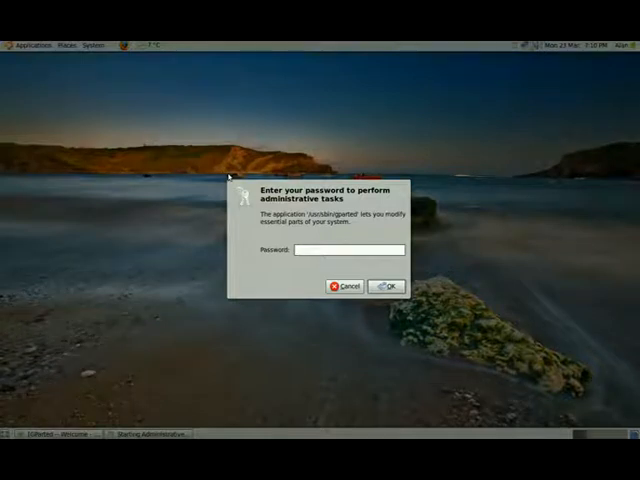
text(password)
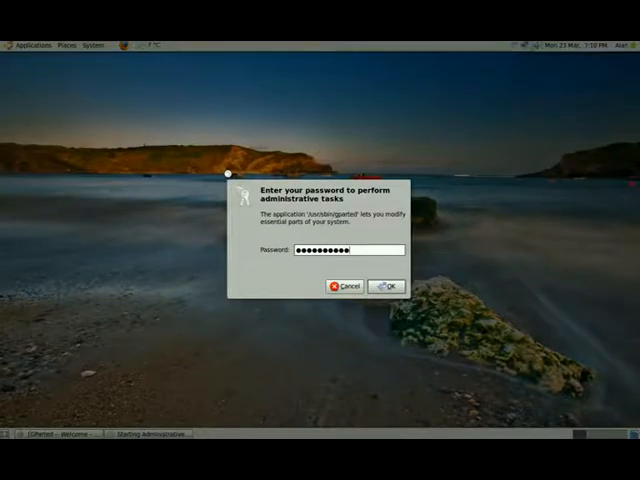
click(384, 286)
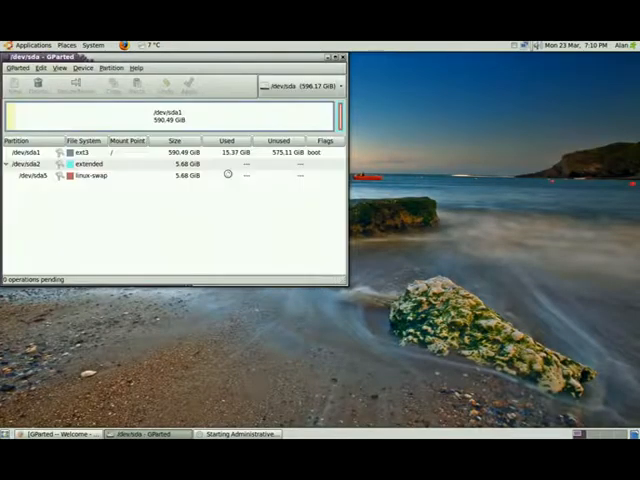